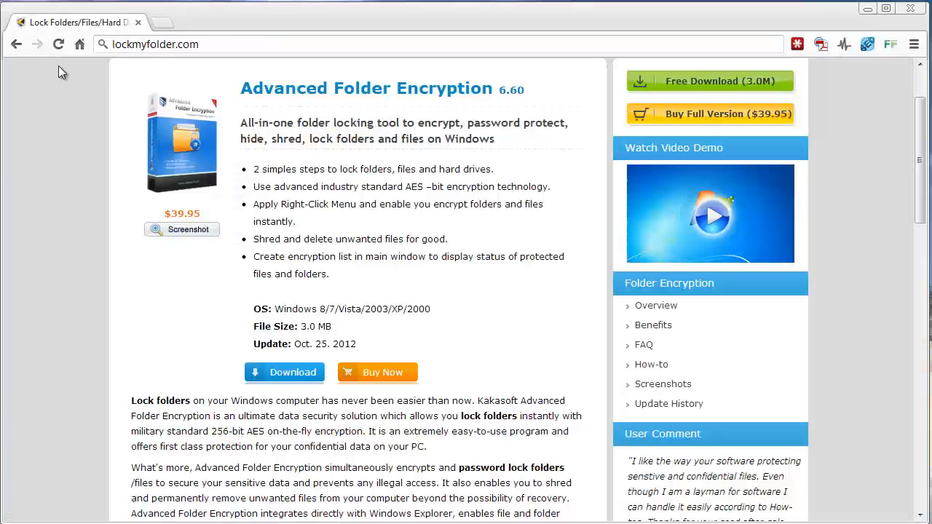
mouse_move(99, 122)
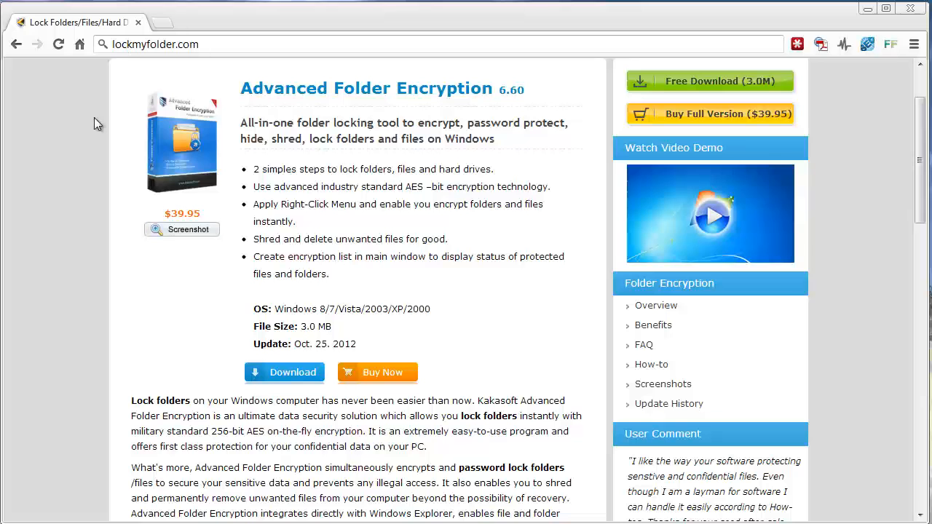
mouse_move(131, 51)
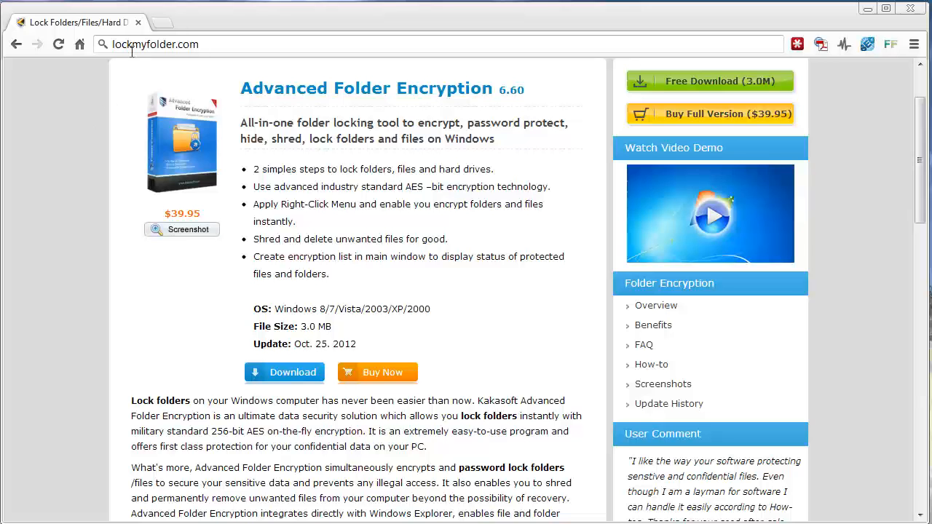
mouse_move(87, 162)
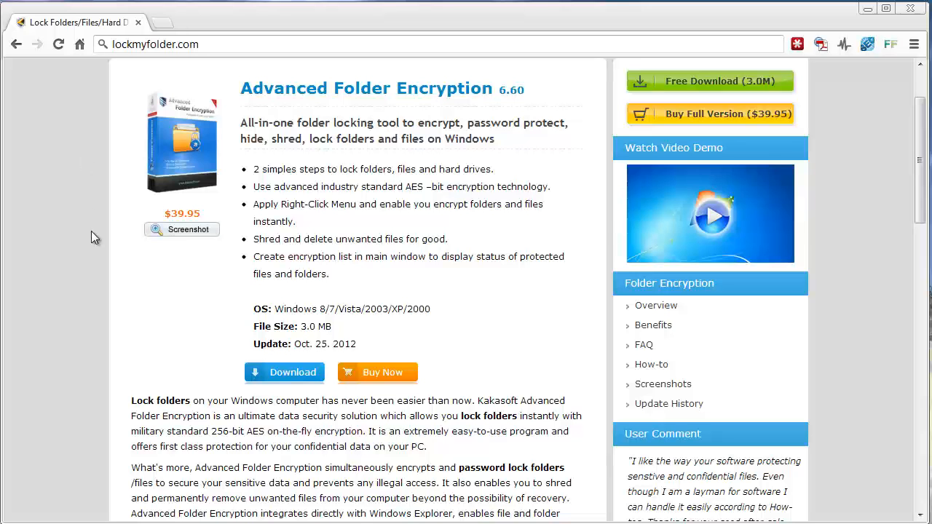
mouse_move(533, 216)
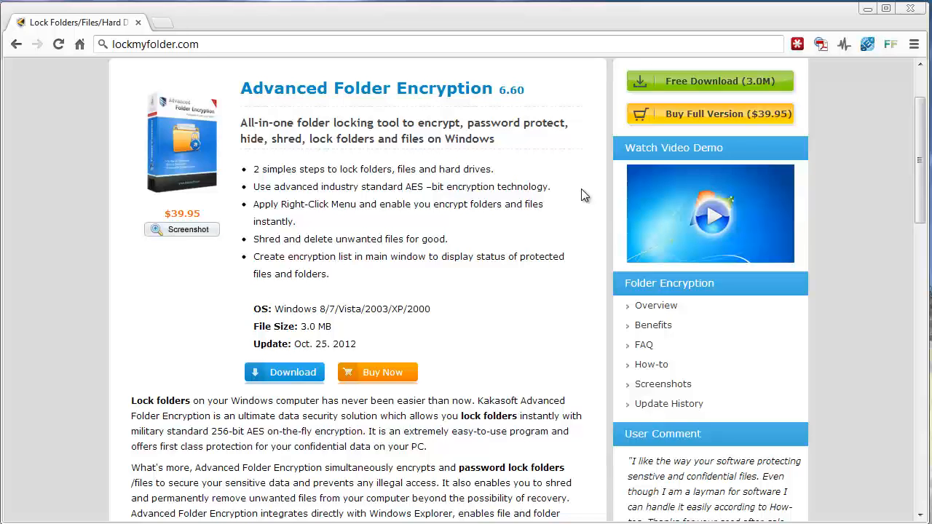
mouse_move(182, 218)
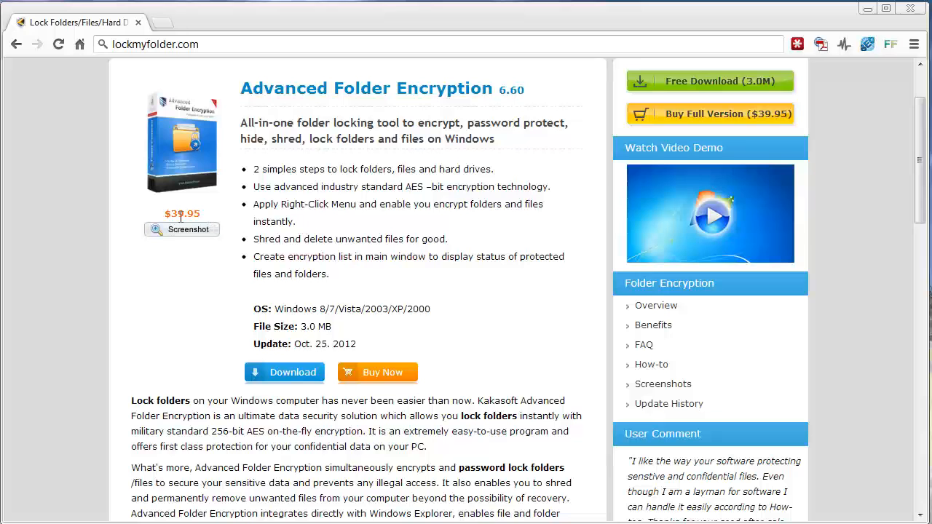
mouse_move(874, 20)
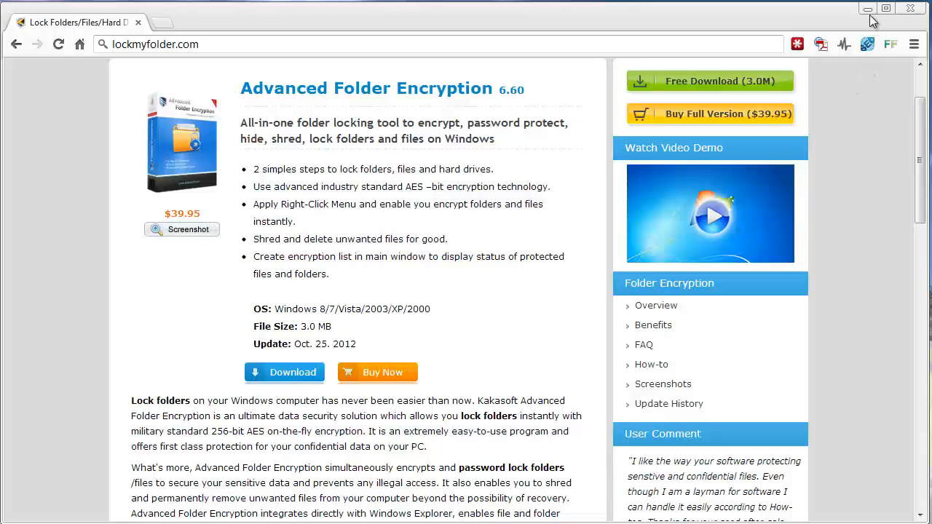
mouse_move(868, 9)
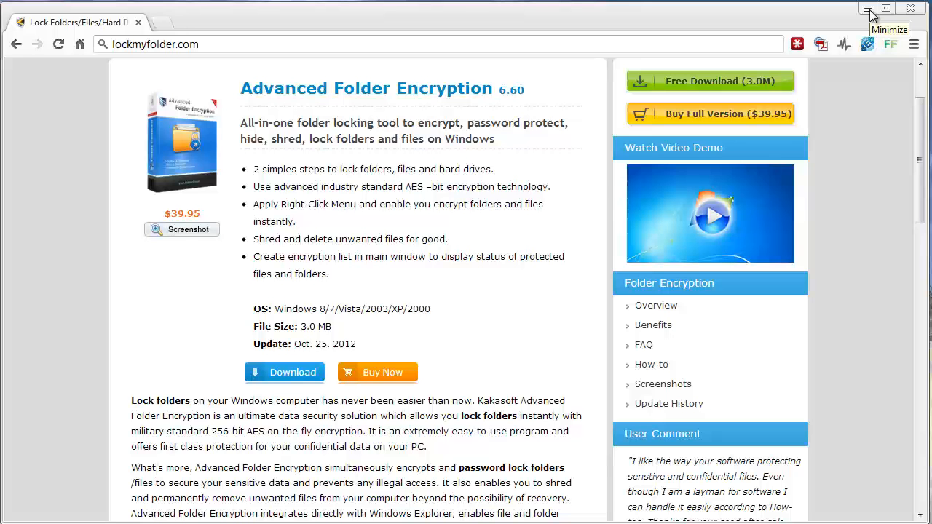
Step: Minimize the Chrome window showing lockmyfolder.com to reveal the desktop
left_click(868, 9)
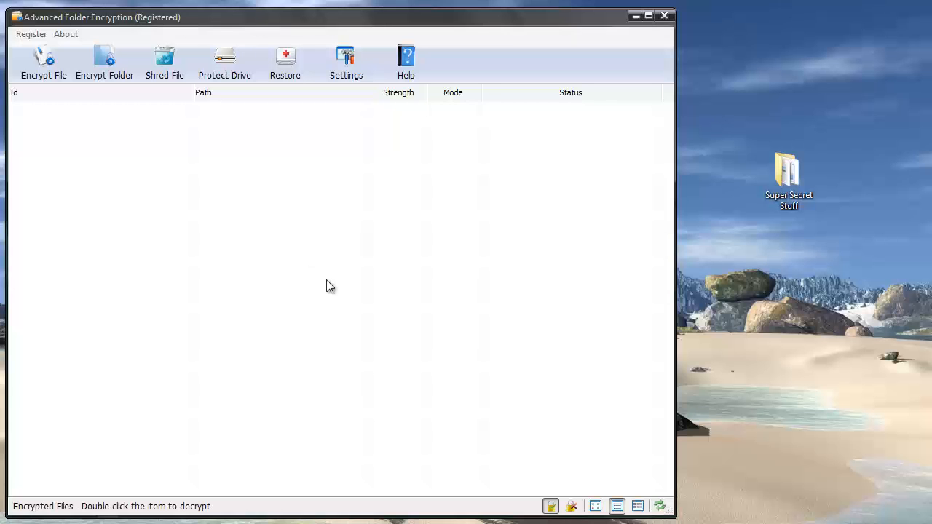
mouse_move(799, 140)
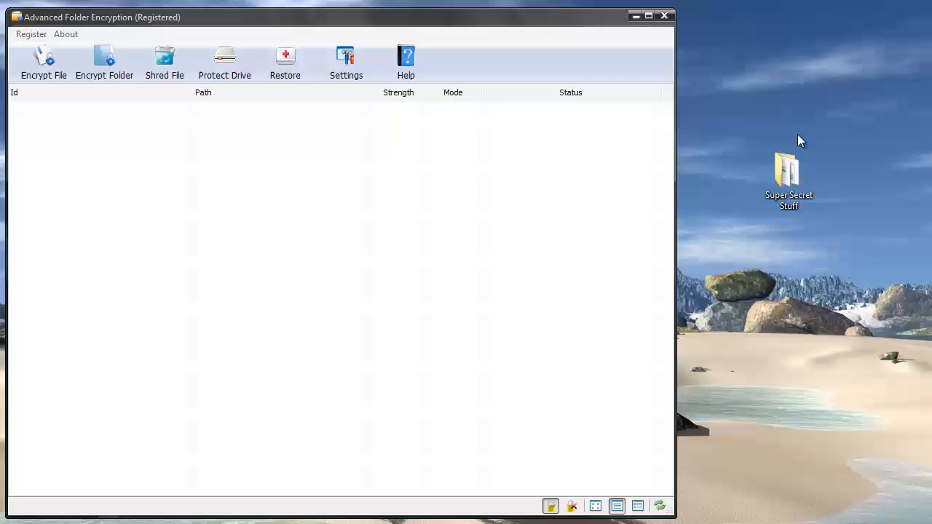
left_click(789, 171)
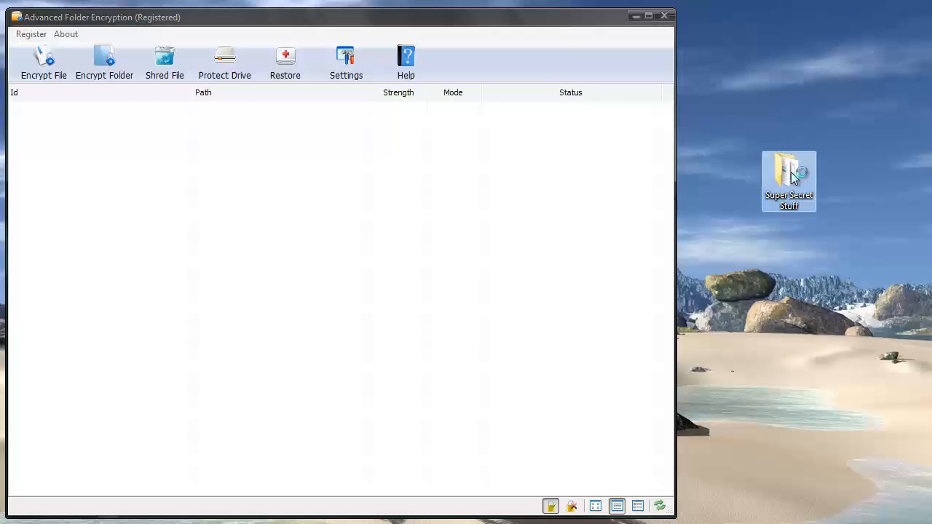
double_click(789, 175)
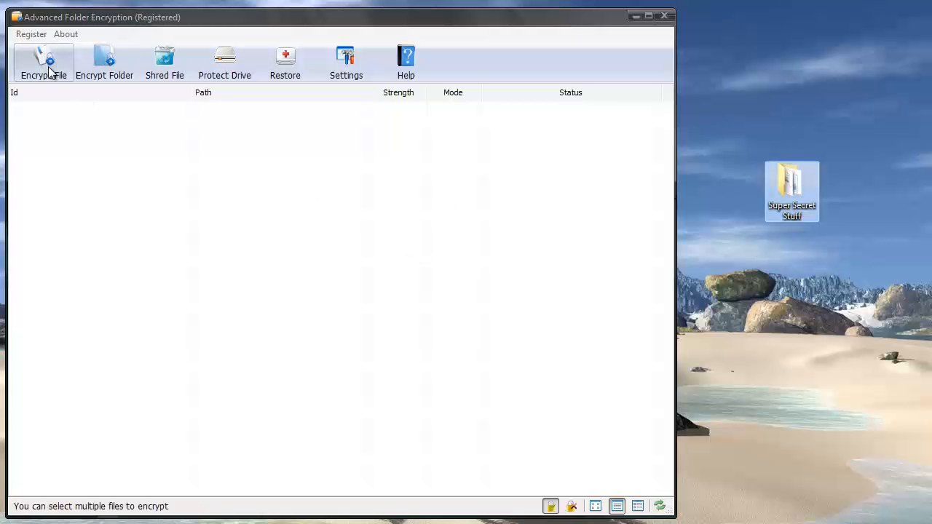
mouse_move(792, 180)
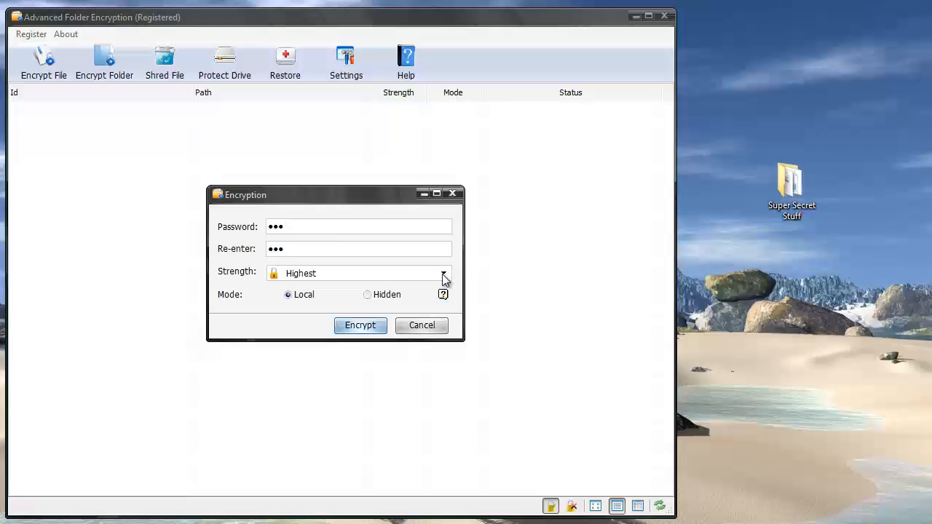
Step: Choose Highest as the encryption strength for the Super Secret Stuff folder
left_click(442, 274)
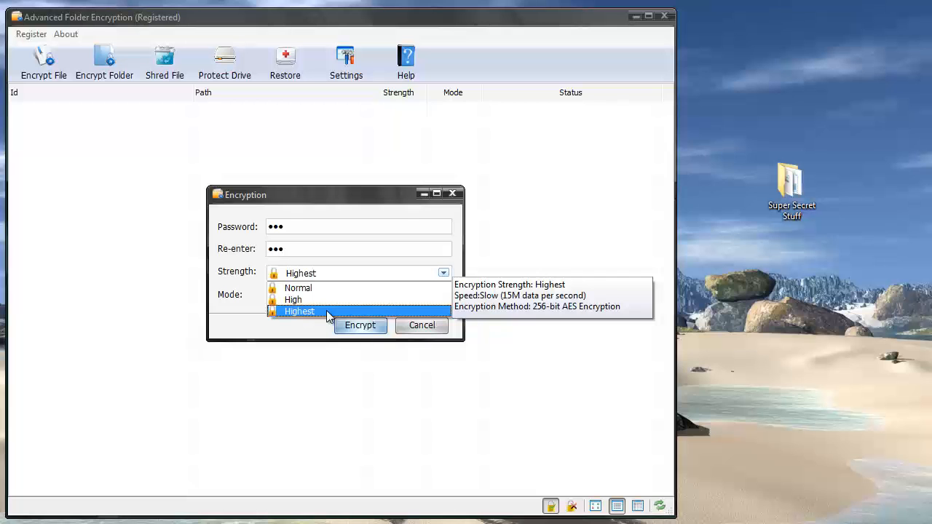
mouse_move(285, 317)
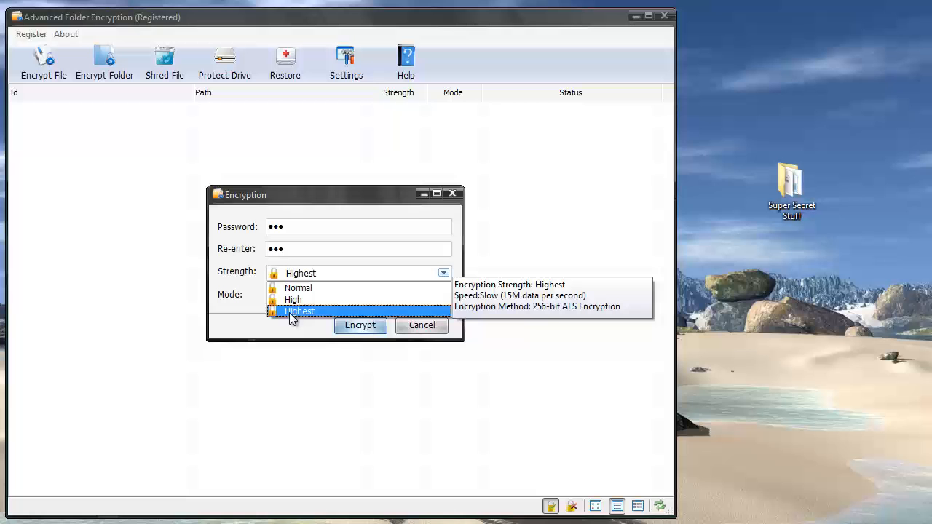
mouse_move(299, 315)
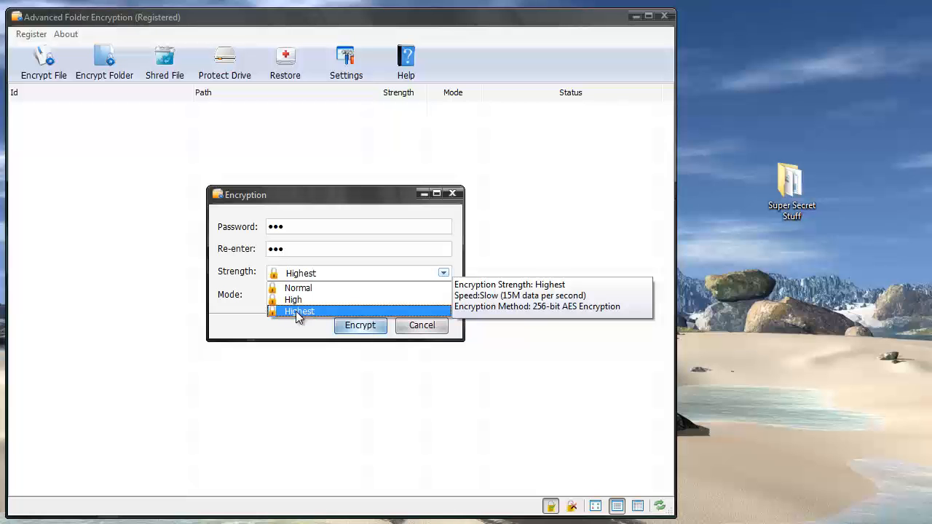
left_click(300, 311)
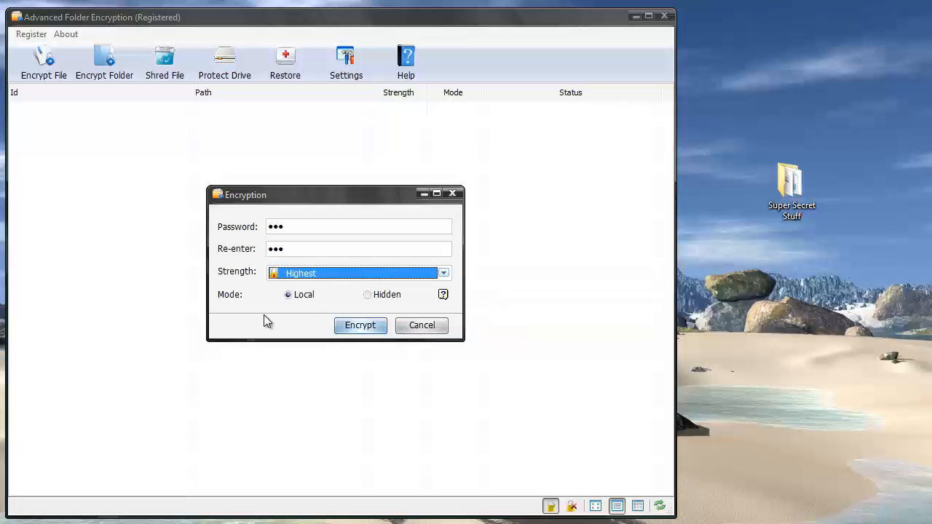
mouse_move(288, 320)
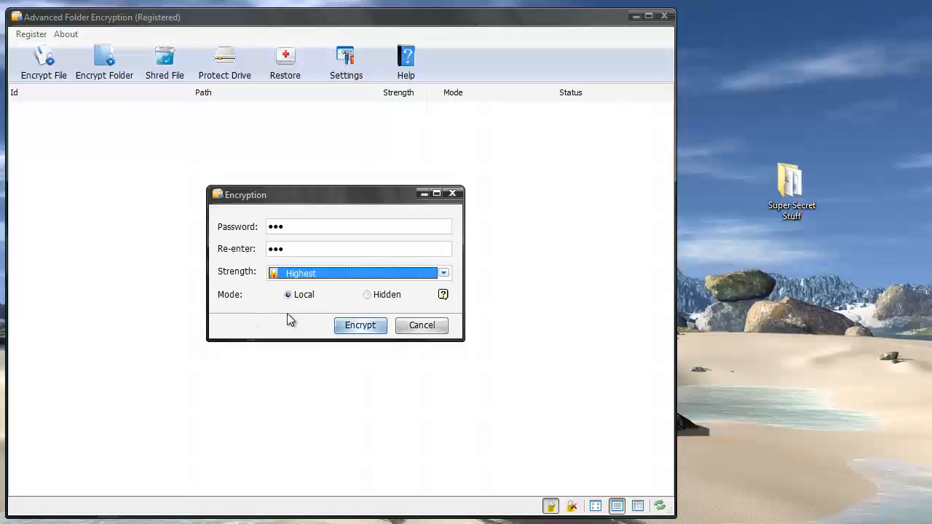
mouse_move(379, 300)
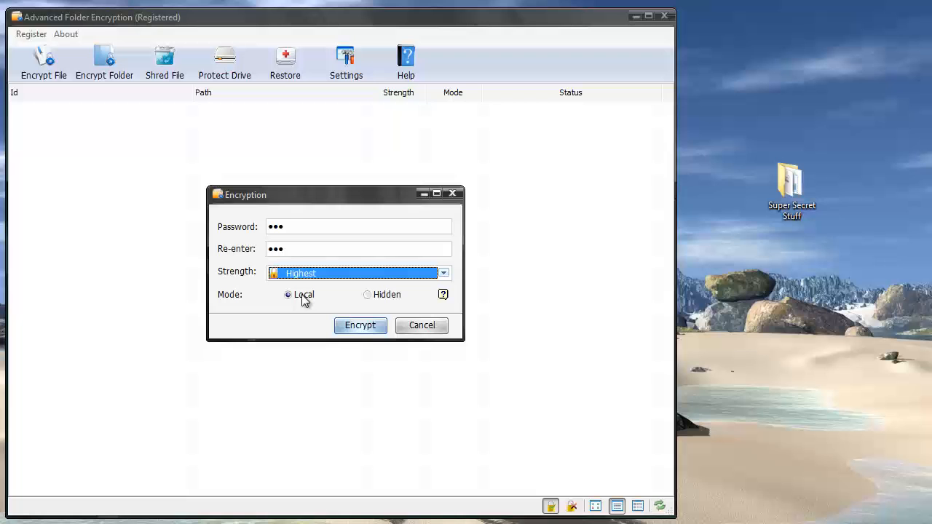
mouse_move(371, 298)
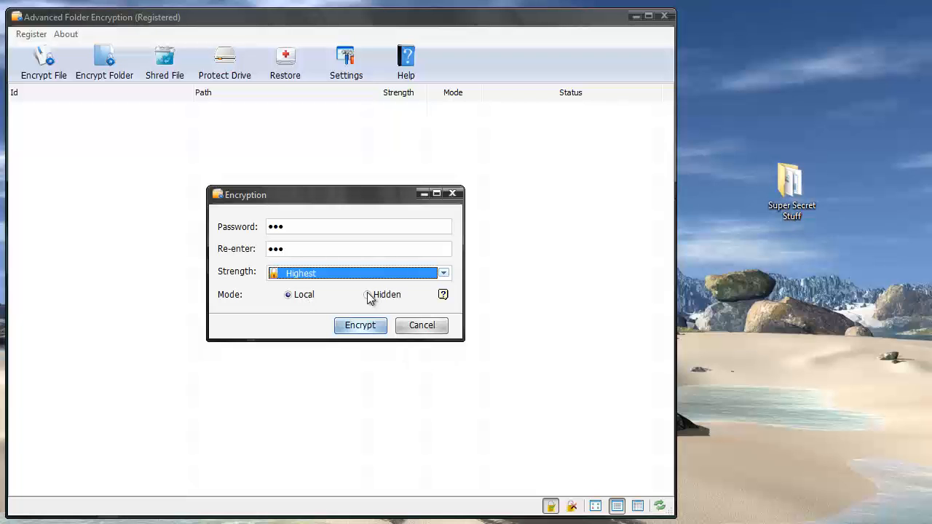
Step: Encrypt Super Secret Stuff with Local mode so it lists as Encrypted at Highest strength
left_click(792, 186)
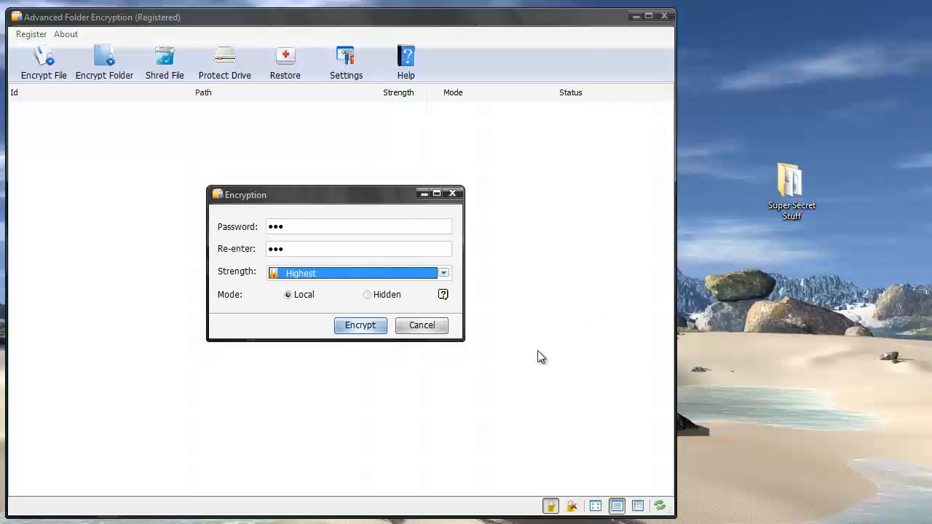
mouse_move(67, 209)
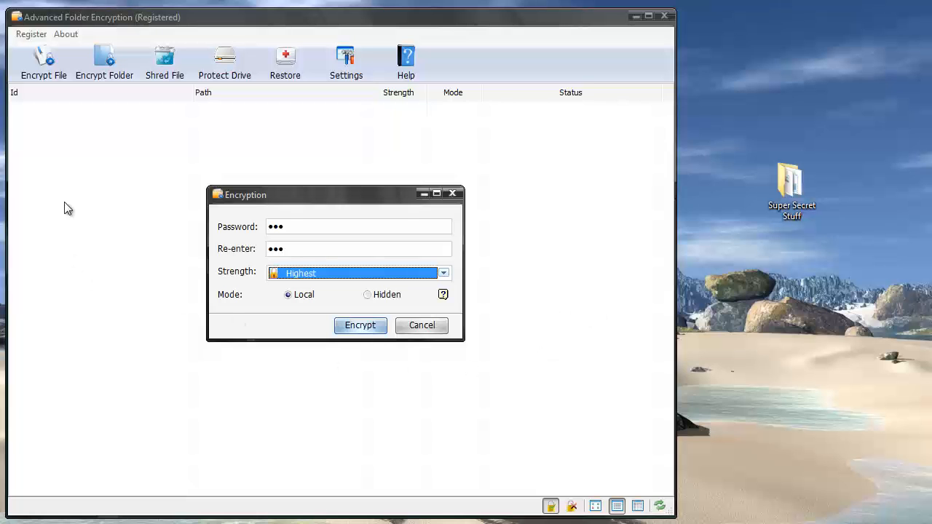
mouse_move(81, 149)
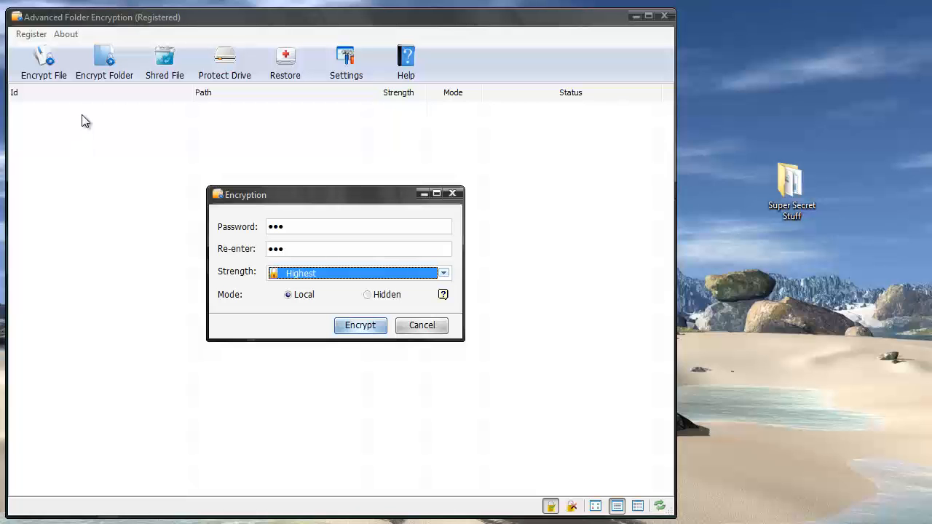
mouse_move(94, 116)
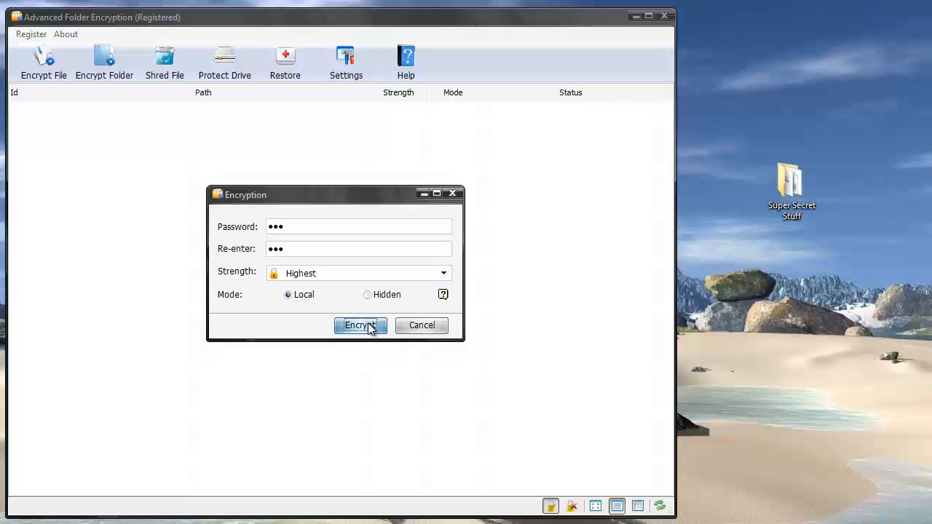
left_click(361, 326)
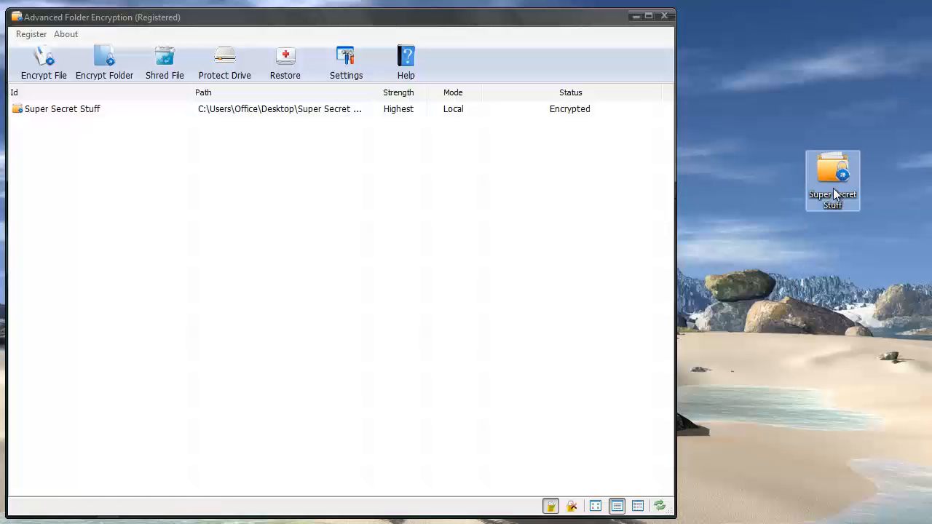
Step: Move the encrypted Super Secret Stuff desktop icon, then start decrypting it
left_click_drag(832, 180, 754, 152)
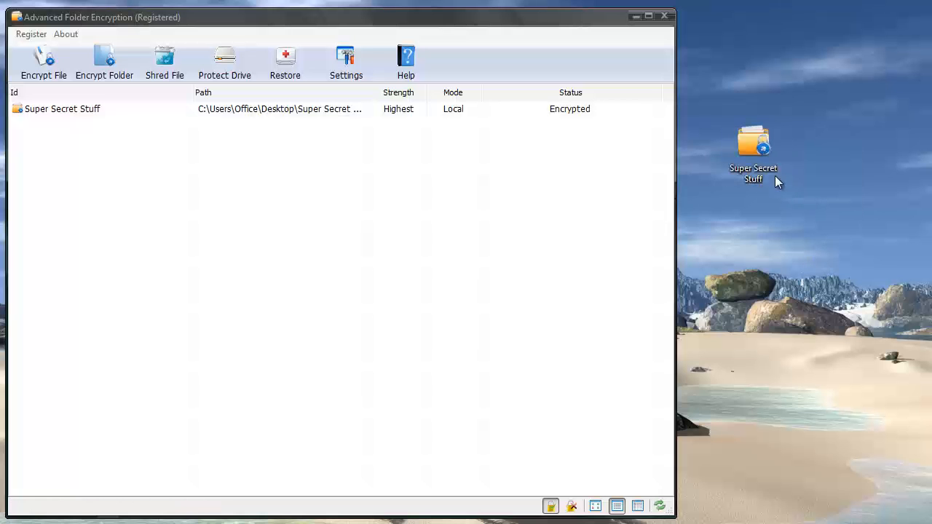
mouse_move(757, 152)
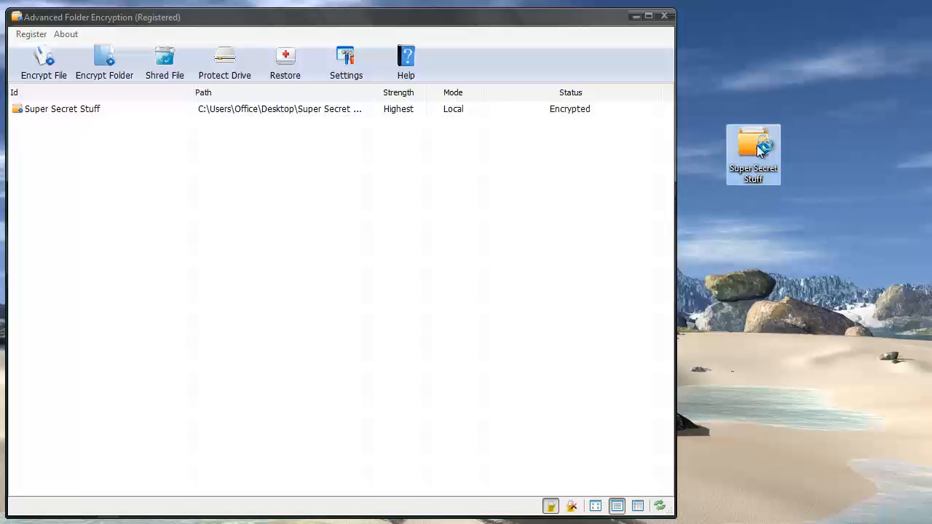
double_click(753, 149)
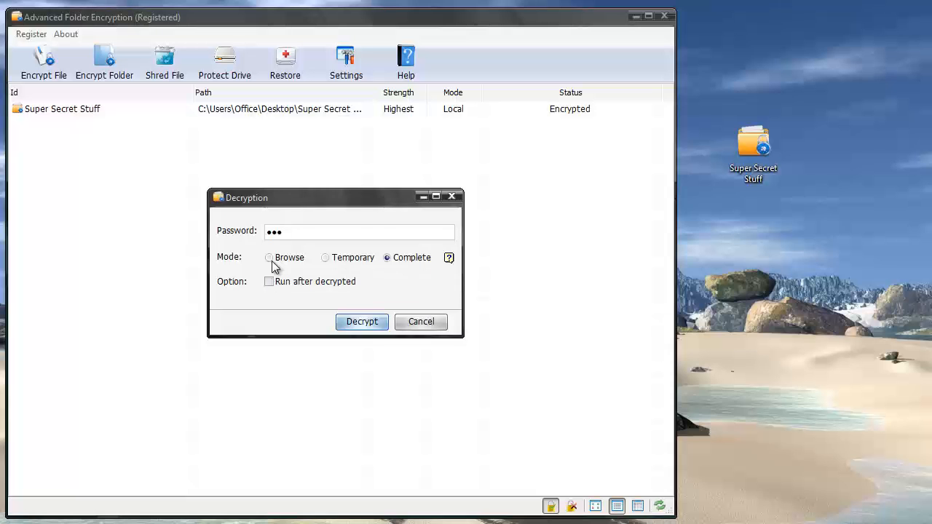
mouse_move(341, 262)
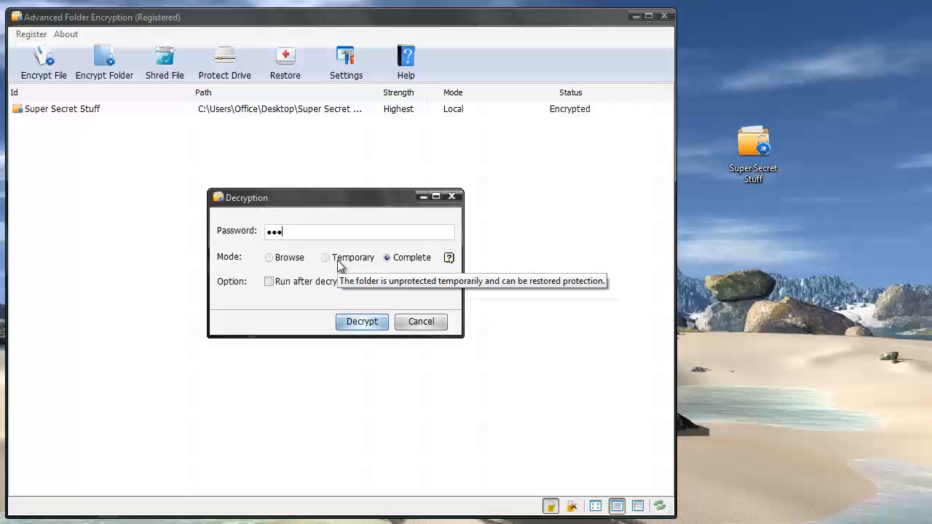
mouse_move(393, 262)
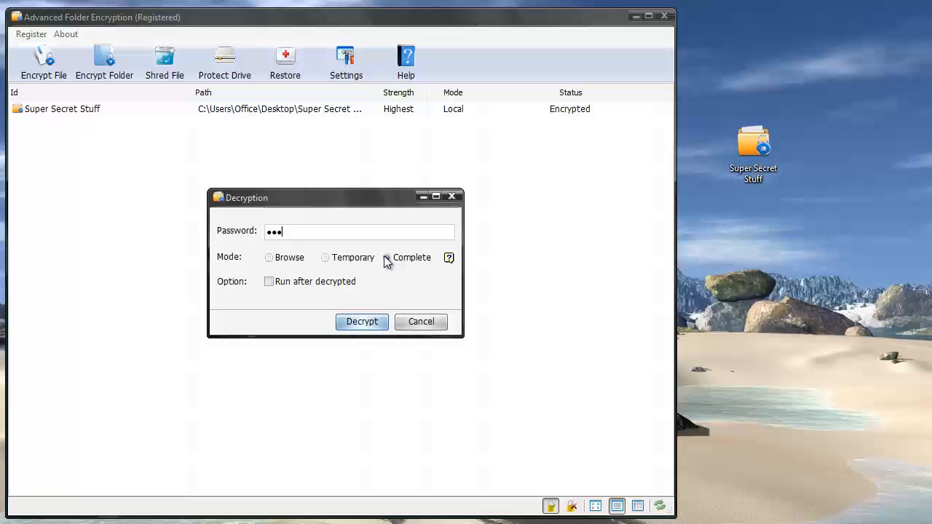
Step: Decrypt Super Secret Stuff completely with the entered password
left_click(387, 256)
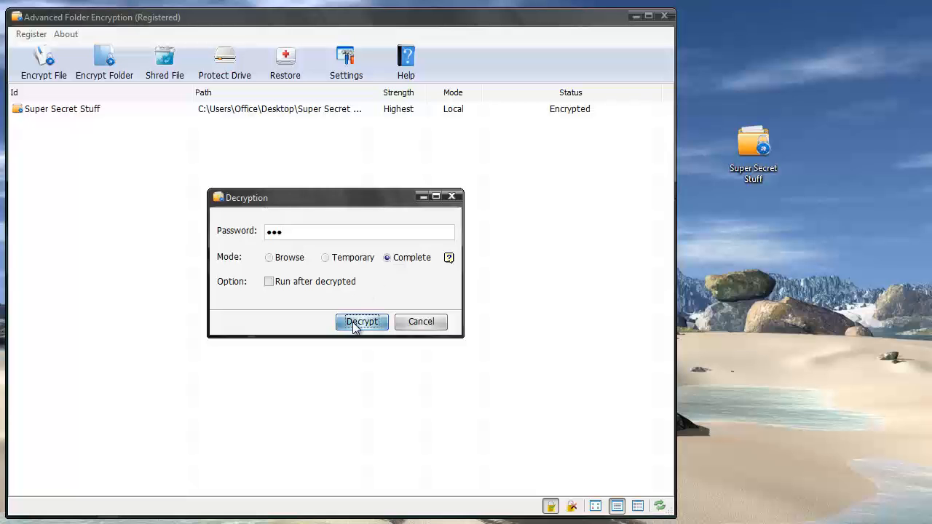
left_click(361, 322)
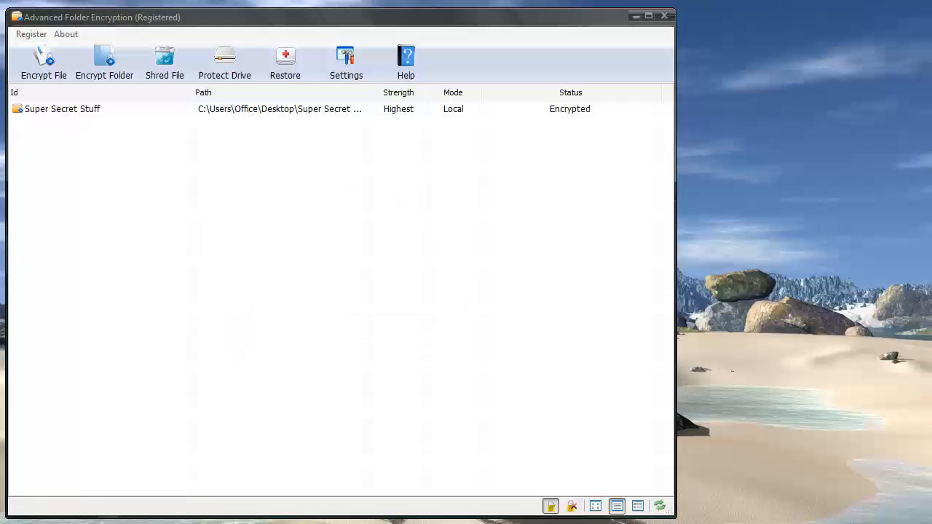
left_click(806, 138)
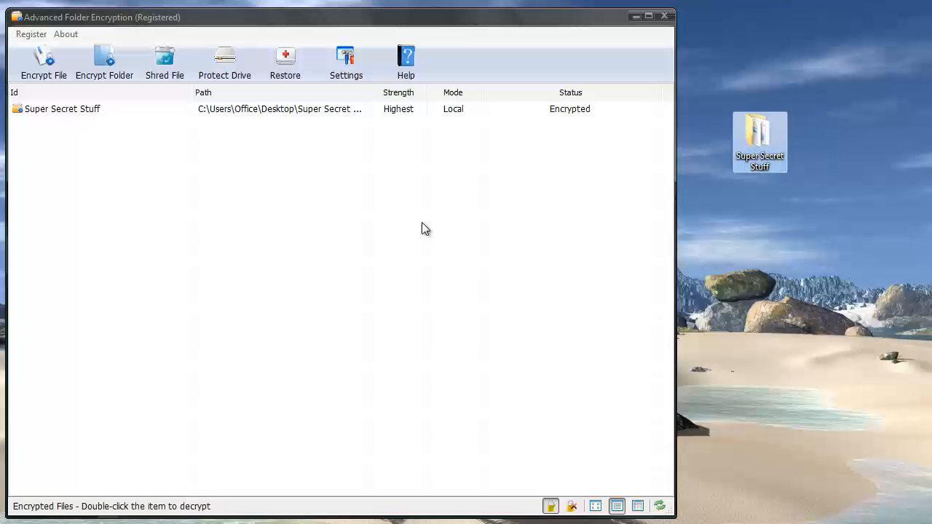
Step: Reload the encrypted-files list so it shows empty again
left_click(61, 108)
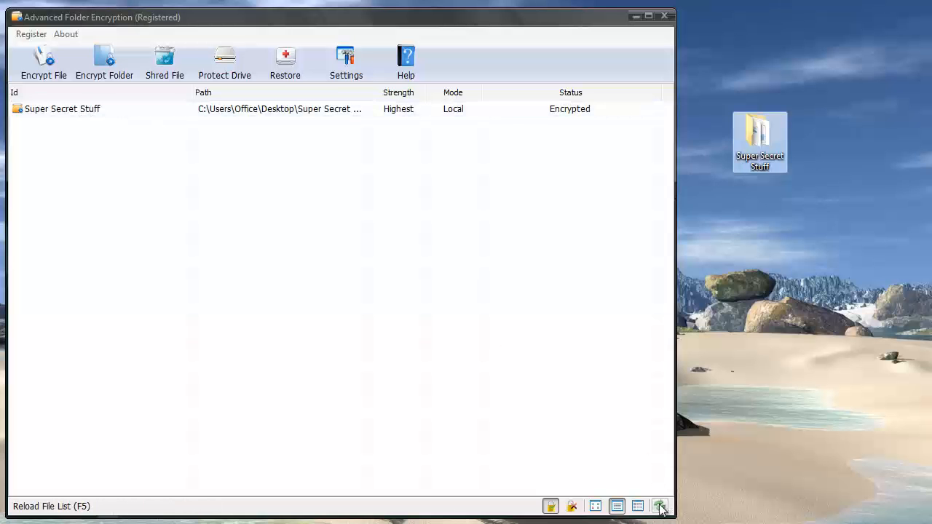
left_click(659, 507)
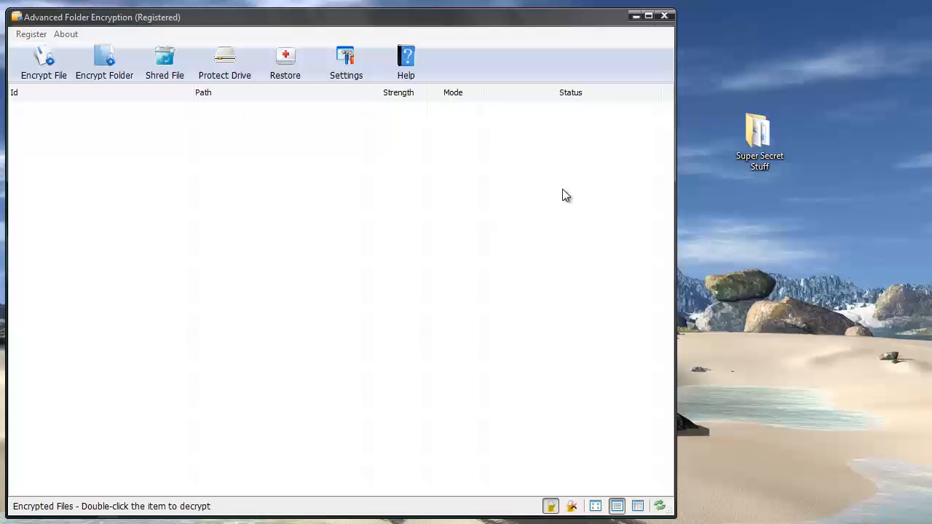
left_click(760, 139)
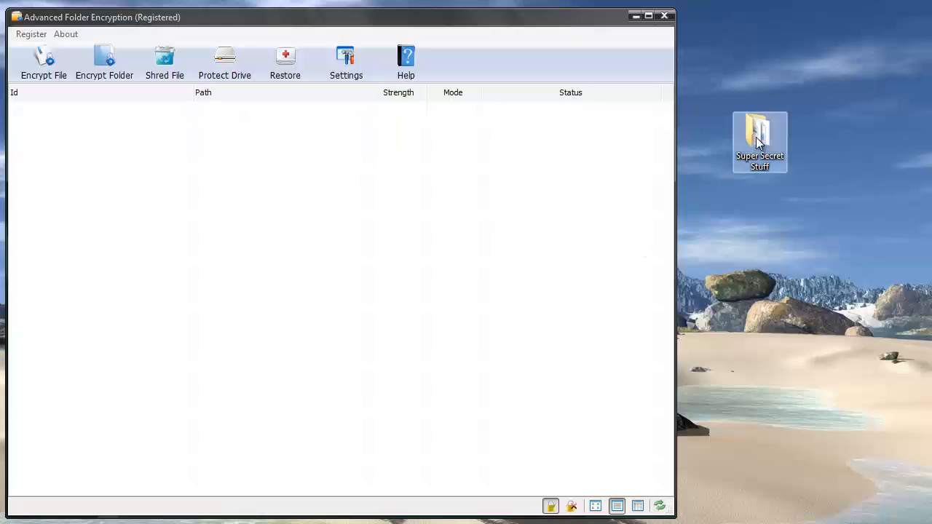
Step: Show the context-menu actions for image 3 inside the Super Secret Stuff folder
double_click(760, 136)
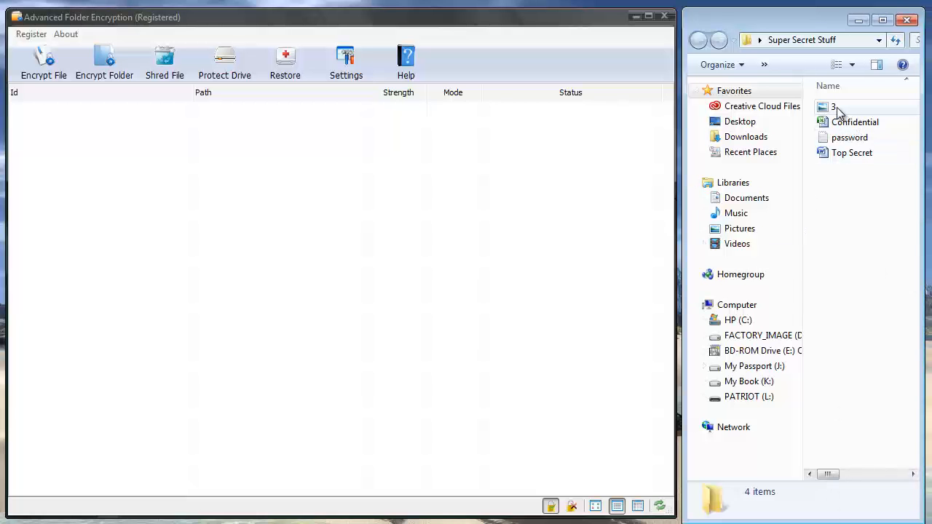
left_click(833, 108)
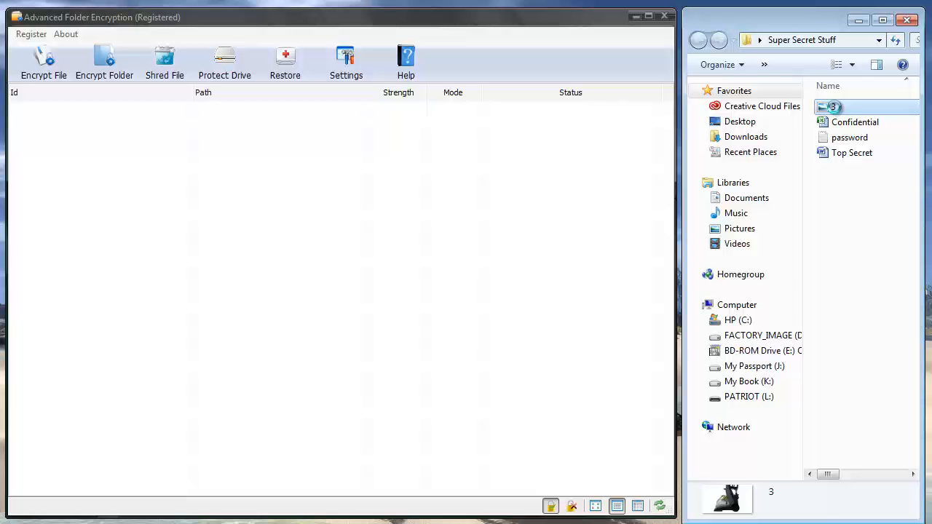
right_click(832, 107)
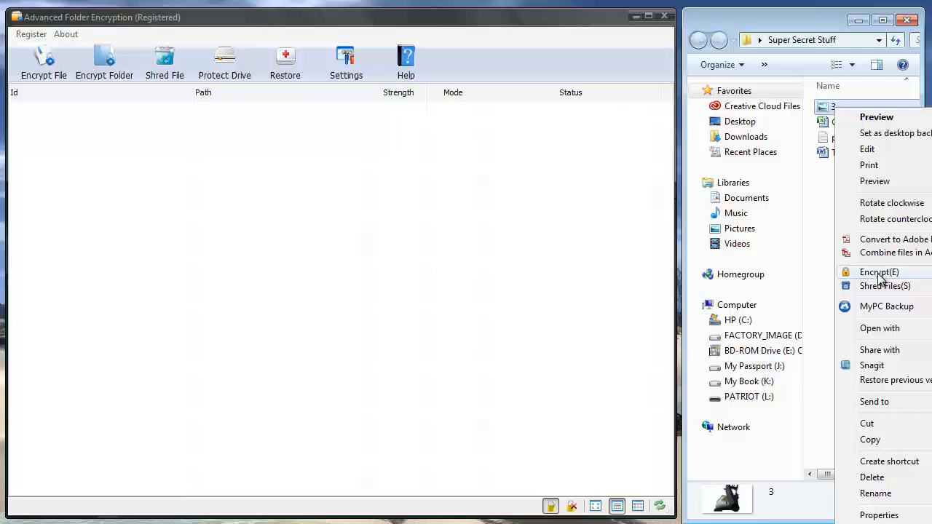
mouse_move(885, 285)
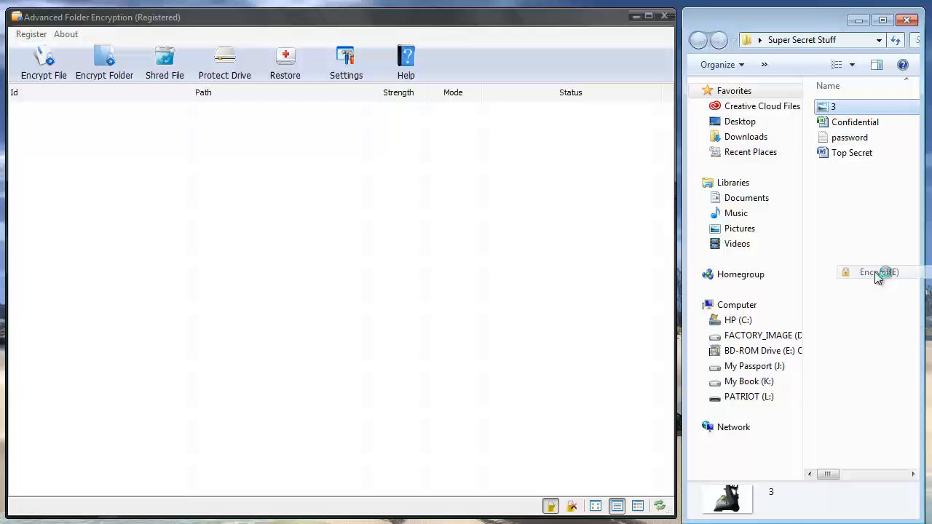
Step: Encrypt image 3 with the password in Hidden mode so it vanishes from the folder
left_click(876, 273)
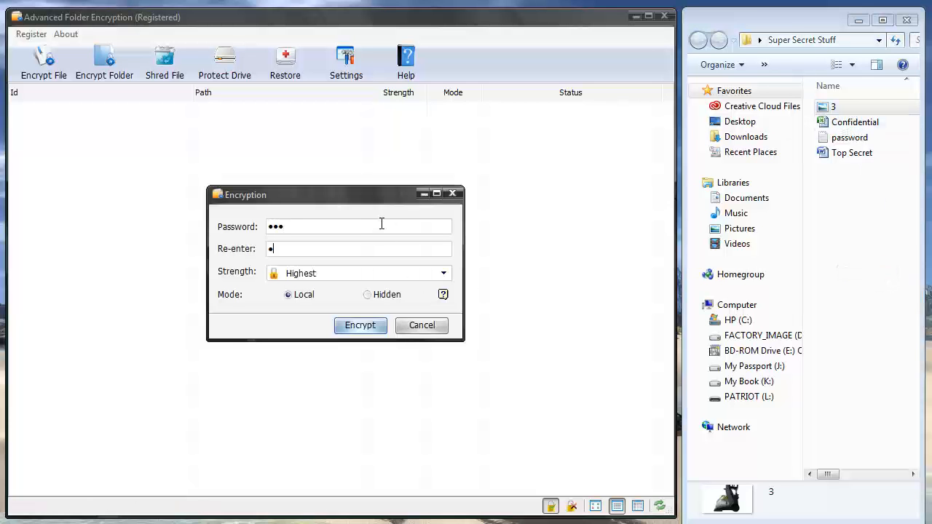
type("••")
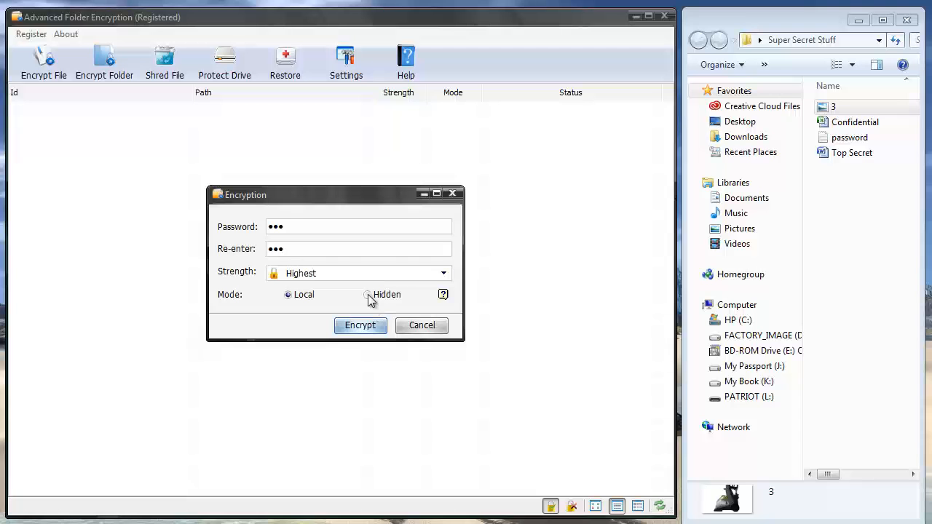
left_click(366, 294)
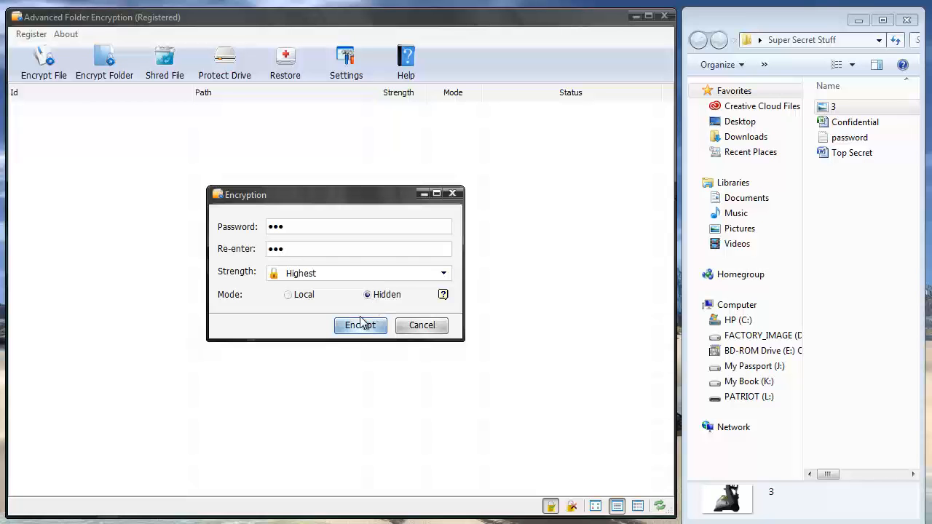
left_click(359, 324)
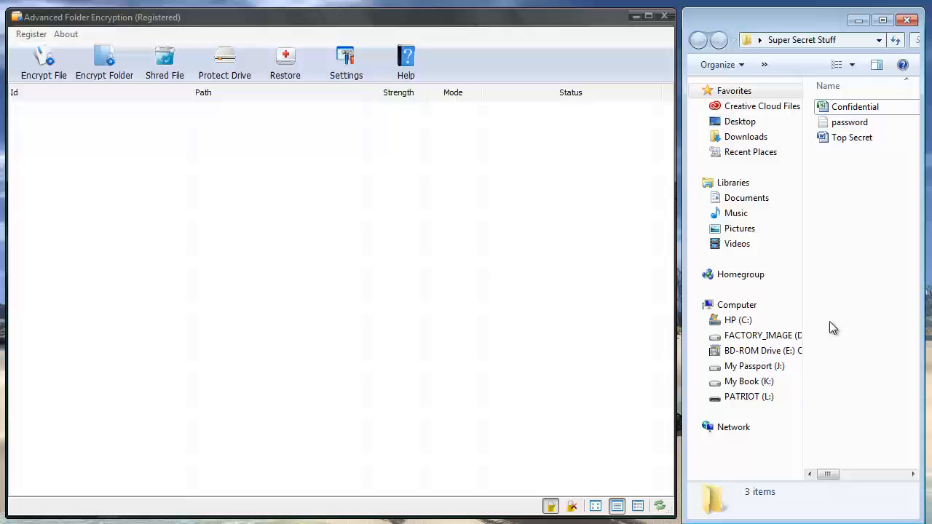
mouse_move(850, 137)
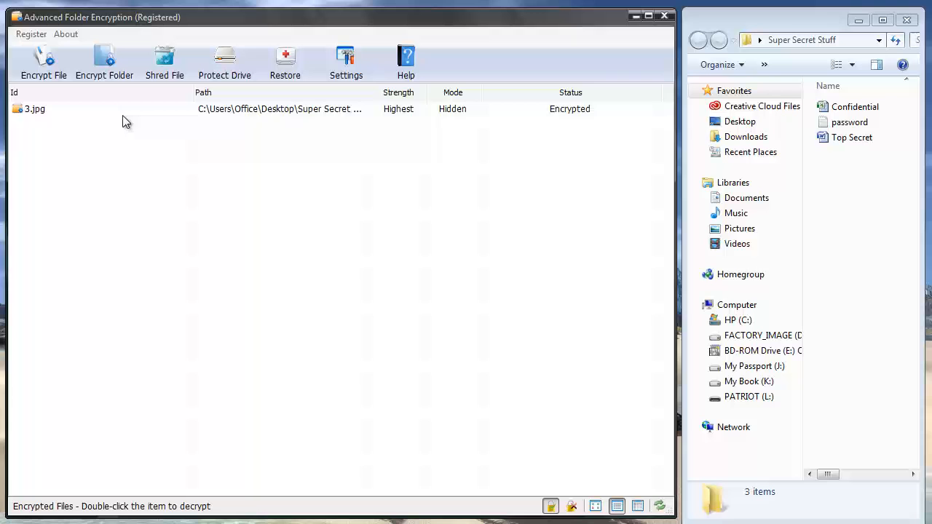
mouse_move(209, 246)
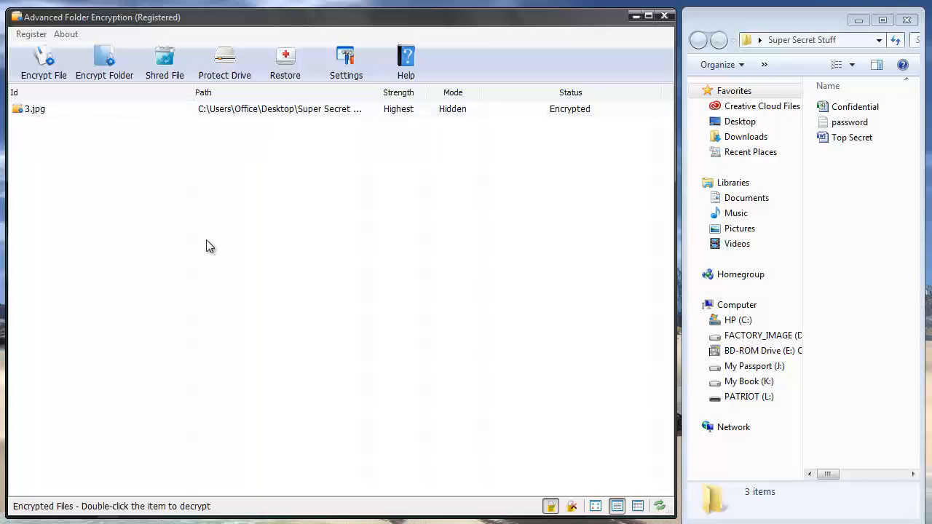
mouse_move(425, 239)
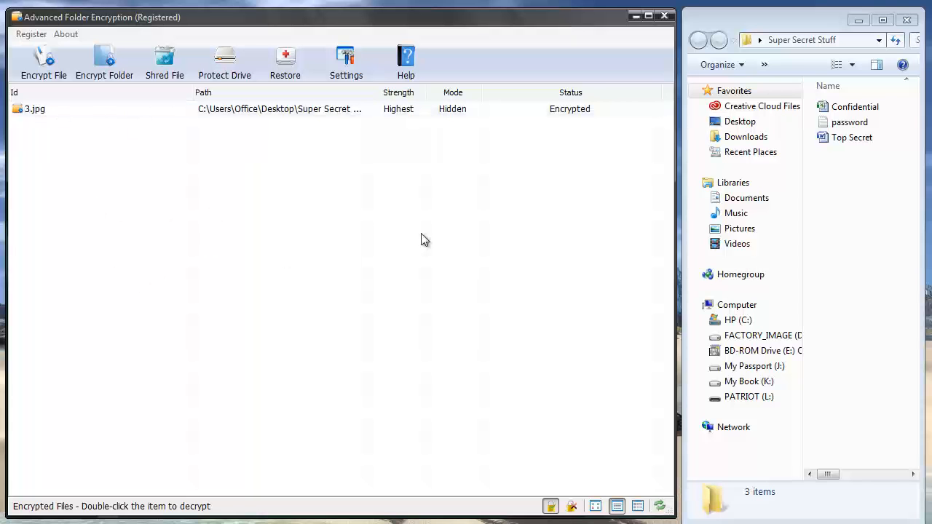
mouse_move(285, 175)
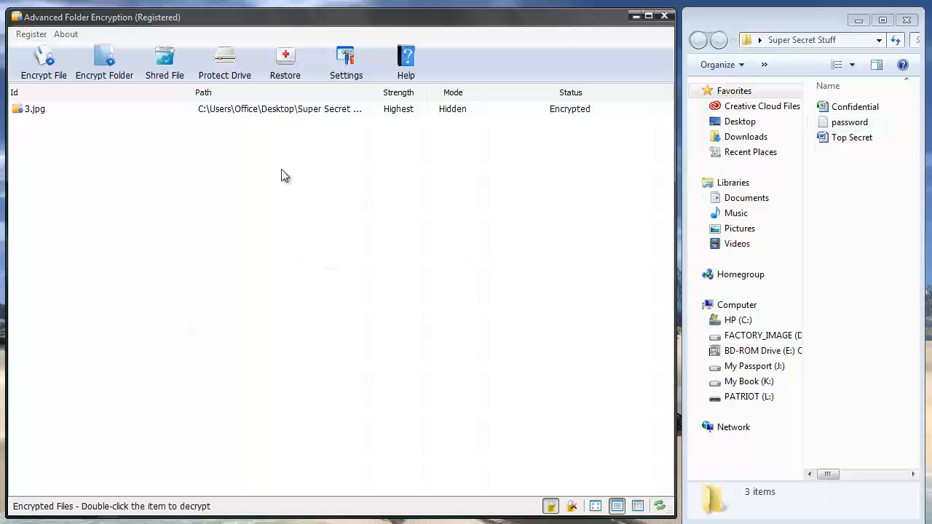
mouse_move(273, 214)
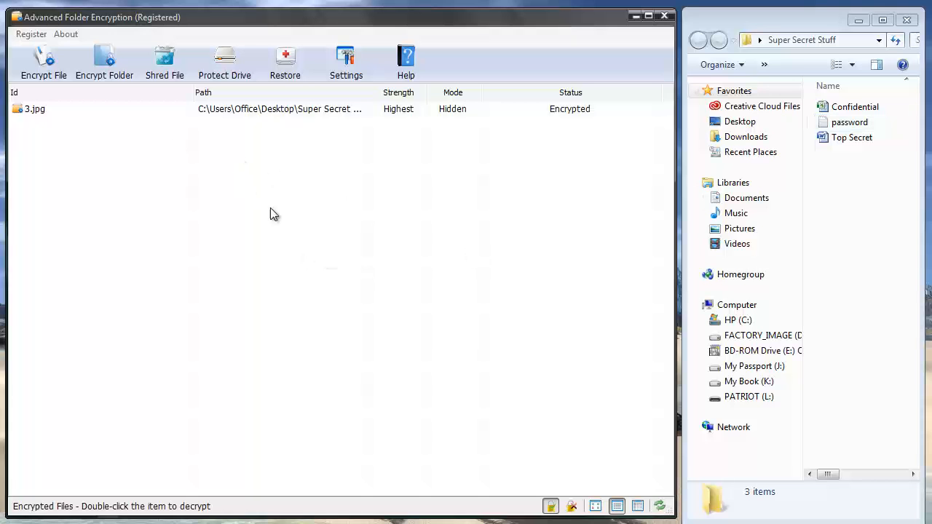
mouse_move(364, 171)
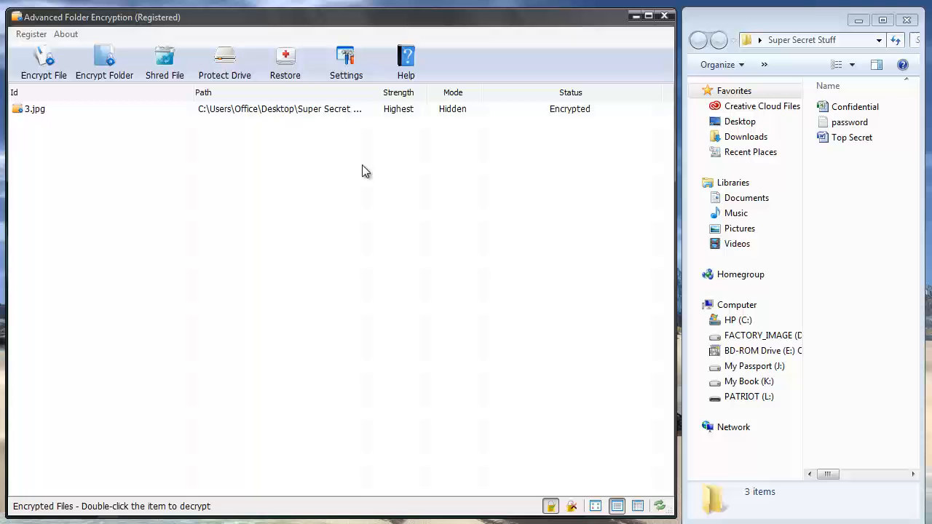
mouse_move(365, 163)
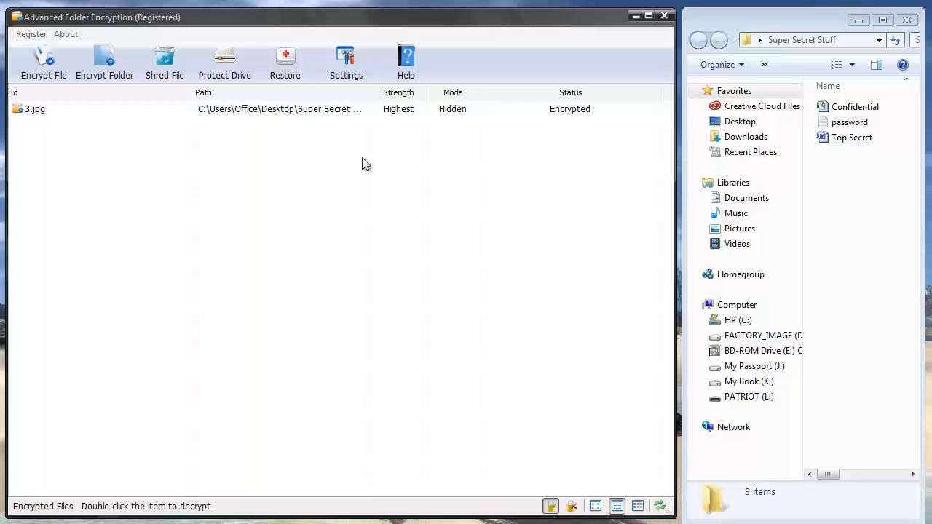
Step: Review 3.jpg listed as Encrypted in Hidden mode at Highest strength
left_click(346, 61)
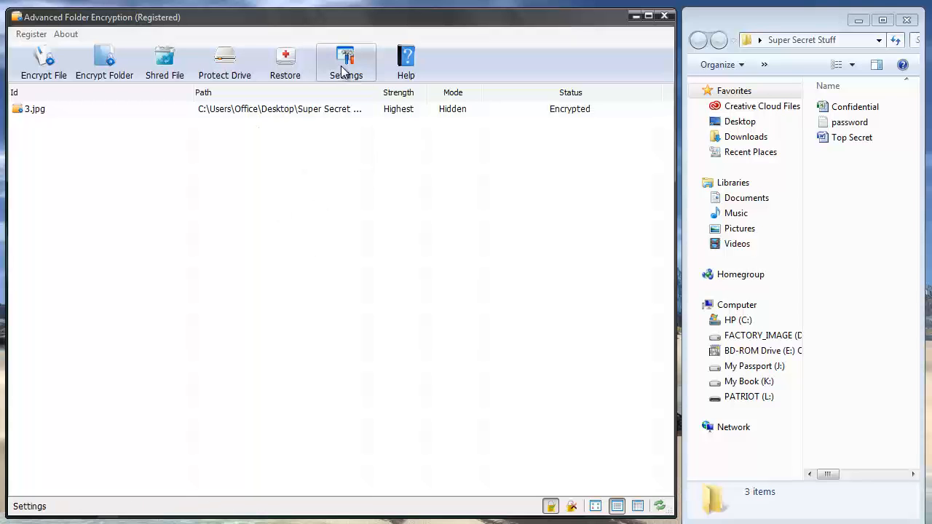
left_click(347, 61)
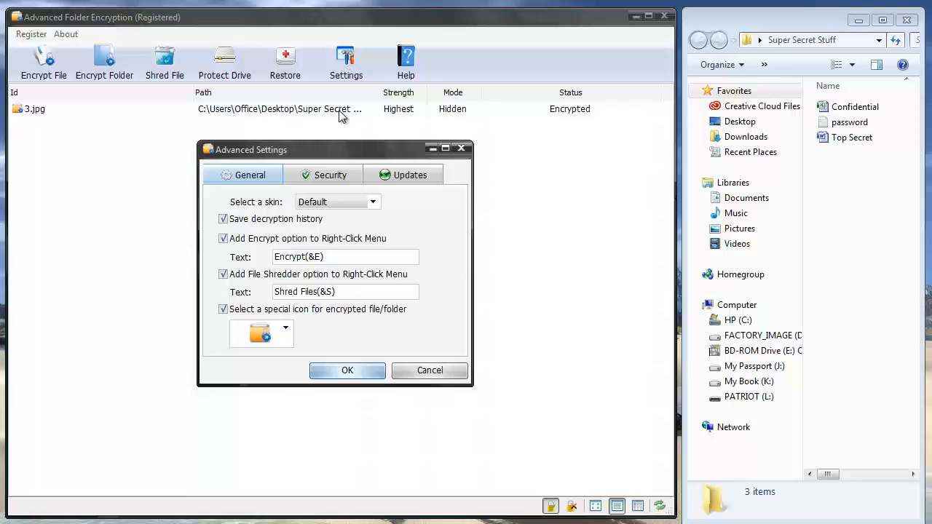
left_click(329, 174)
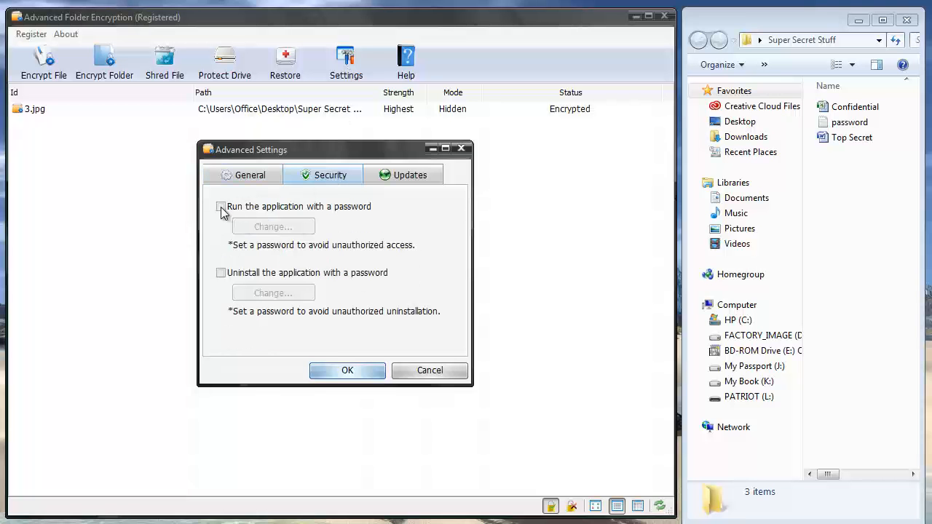
left_click(221, 207)
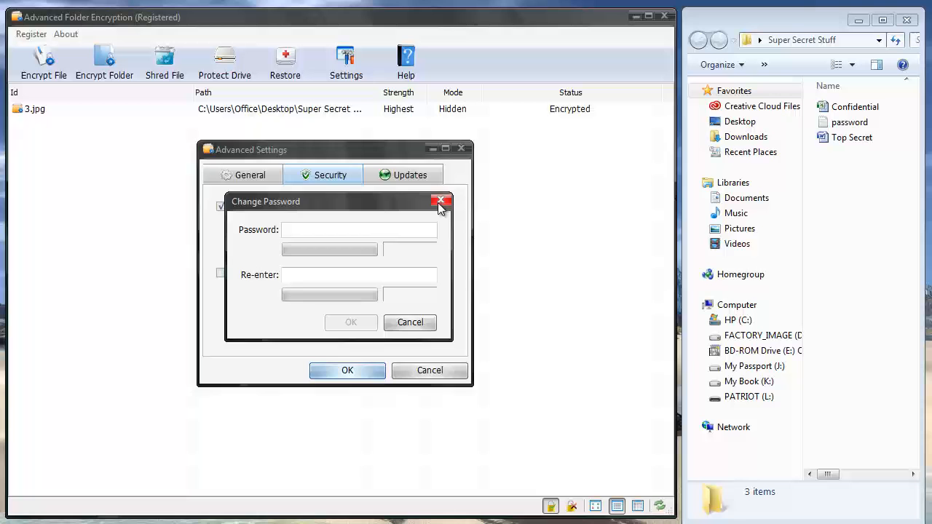
left_click(440, 199)
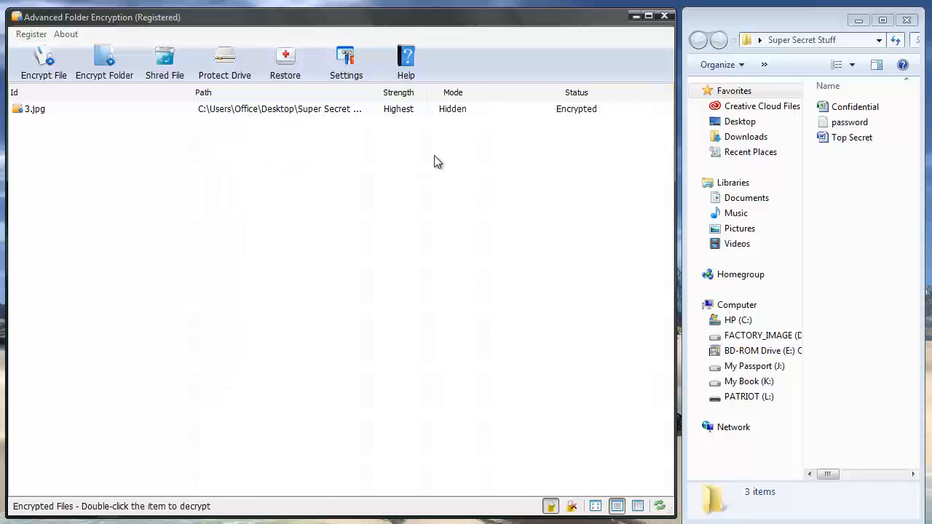
mouse_move(539, 230)
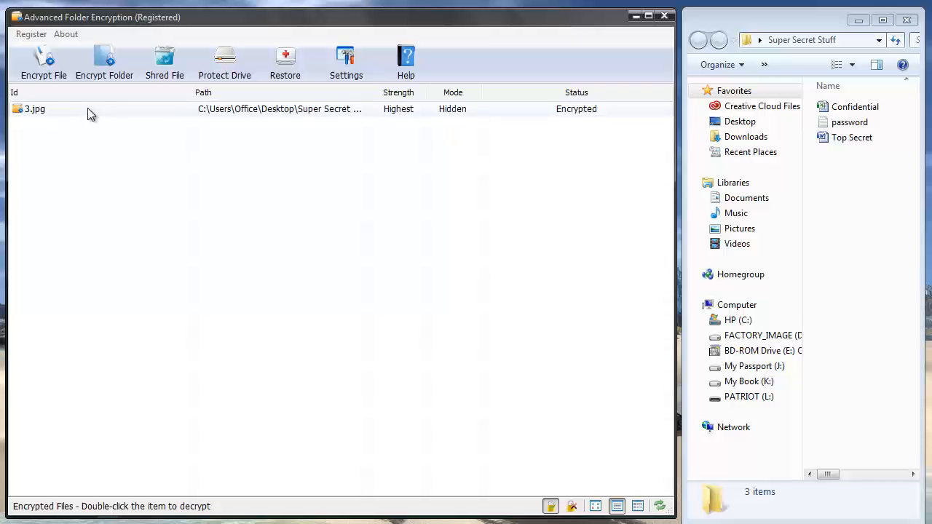
Step: Decrypt 3.jpg back into Super Secret Stuff and close that folder's window
double_click(35, 108)
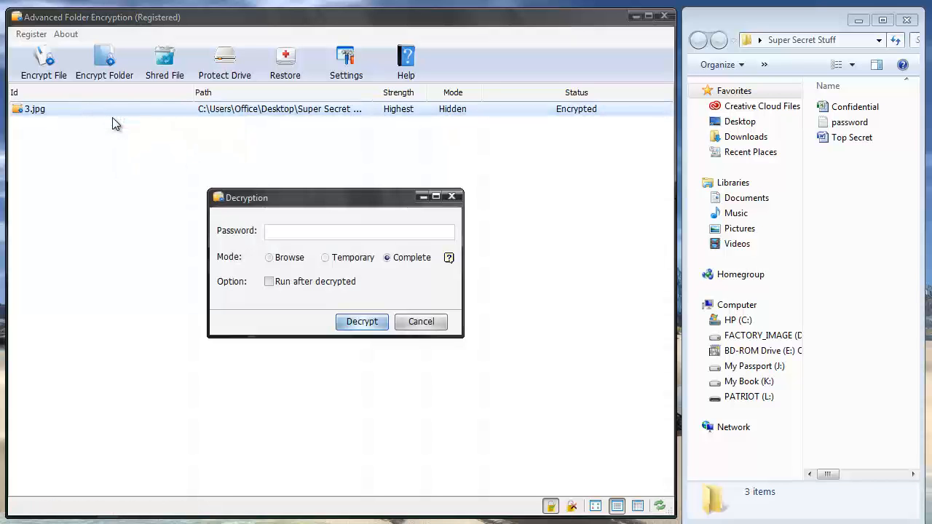
left_click(361, 322)
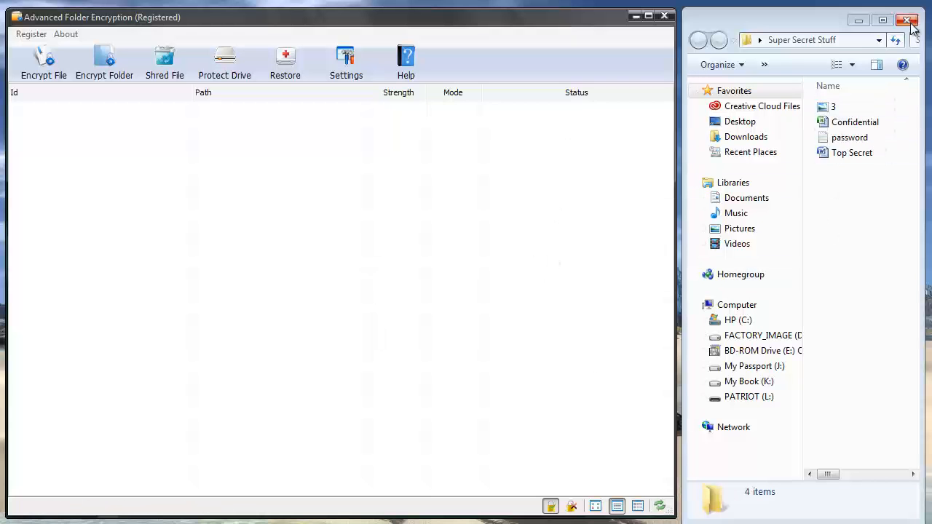
left_click(907, 20)
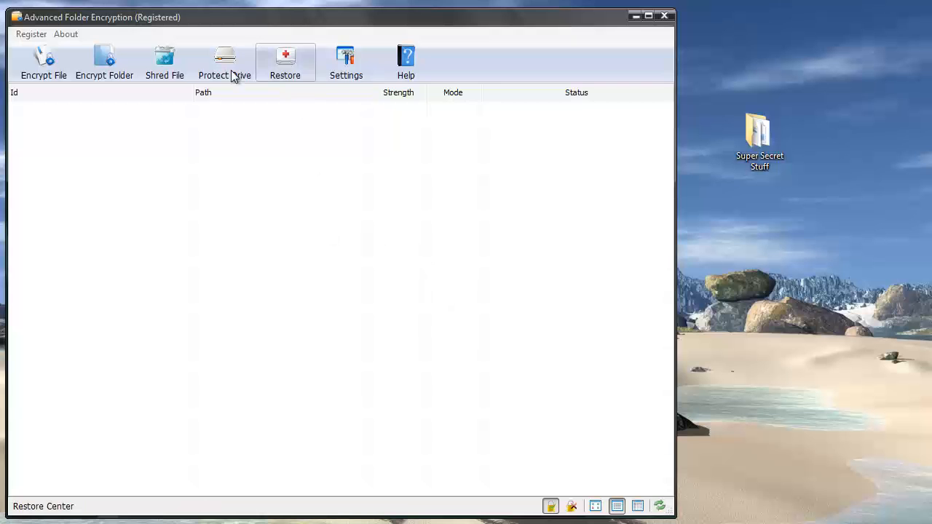
left_click(224, 61)
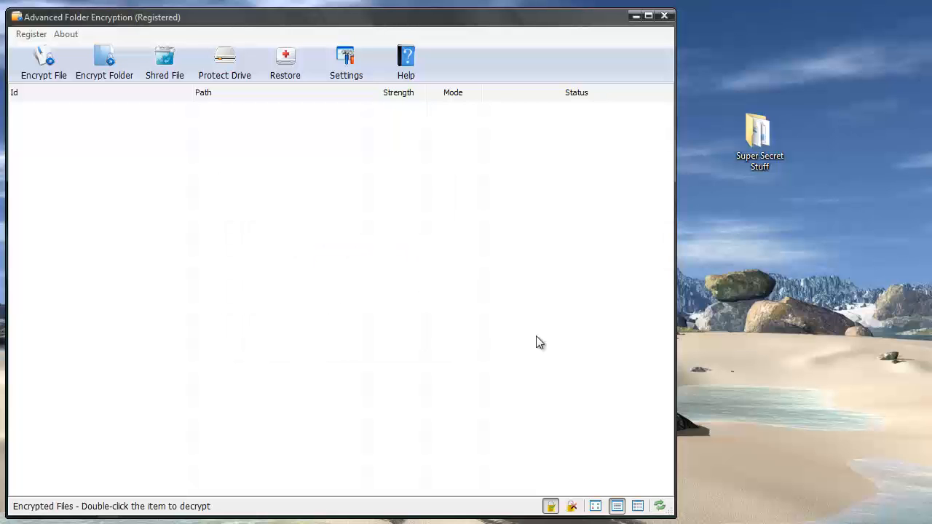
mouse_move(538, 343)
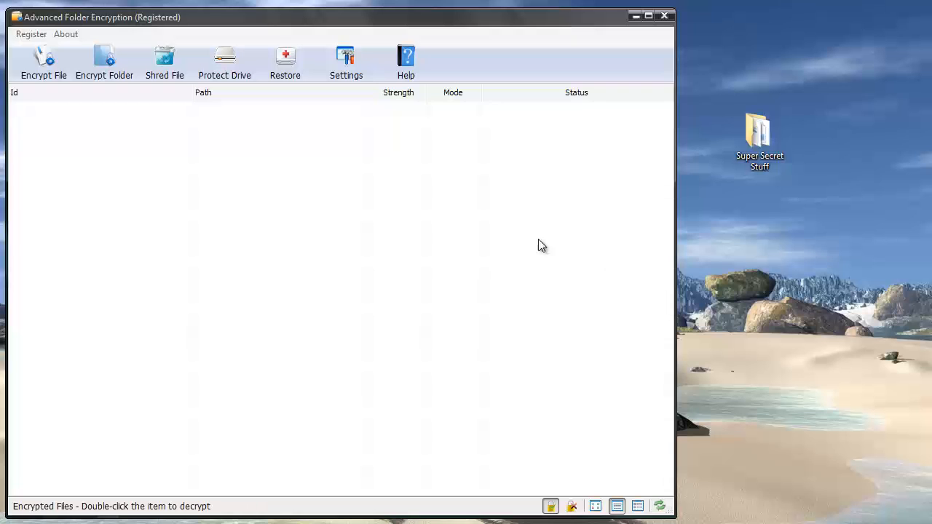
mouse_move(44, 61)
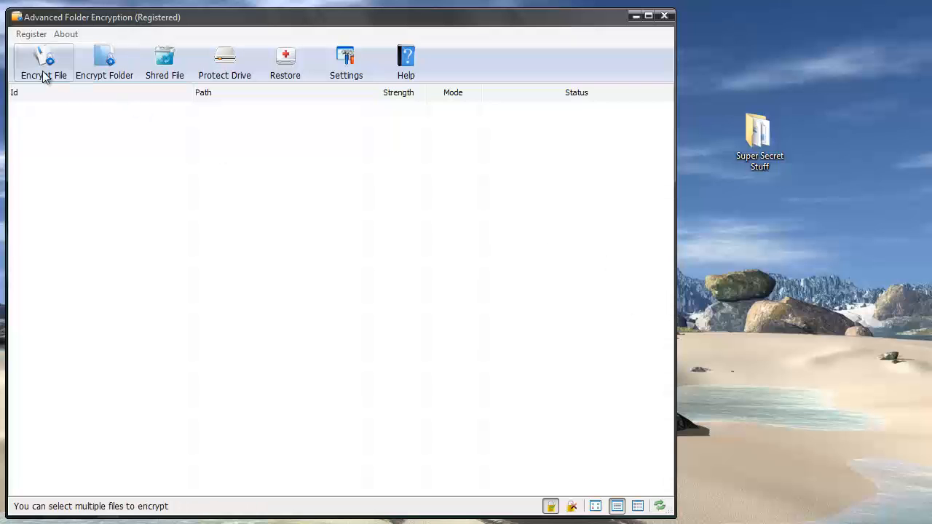